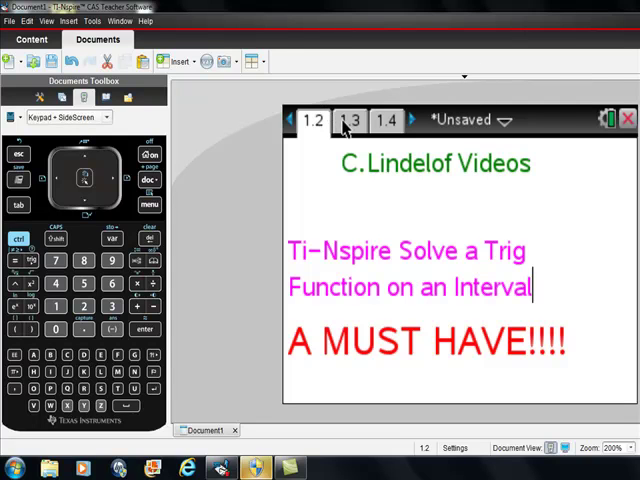
# Go from the title page to page 1.4 showing the graph of f1(x)=2·sin(e^(x/4))+1.
pyautogui.click(351, 120)
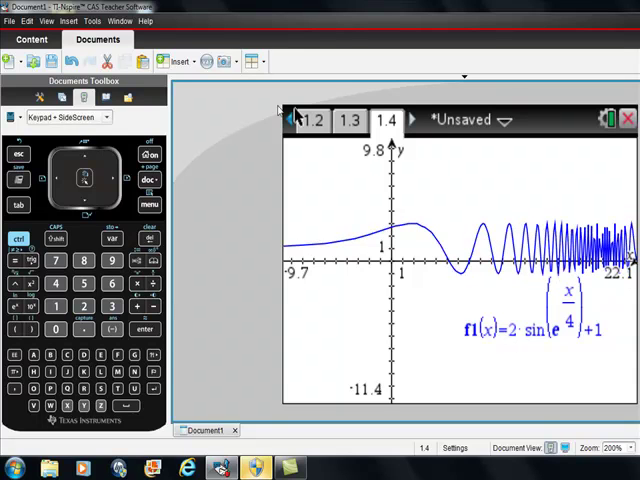
# Insert a new Calculator page (1.5) after the graph page.
pyautogui.click(178, 61)
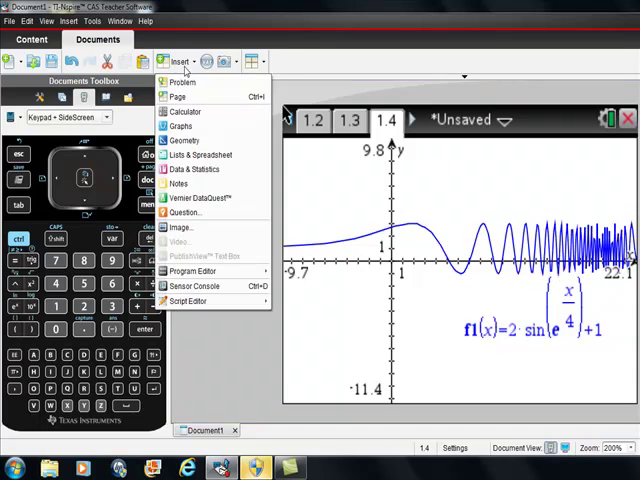
pyautogui.moveTo(184, 111)
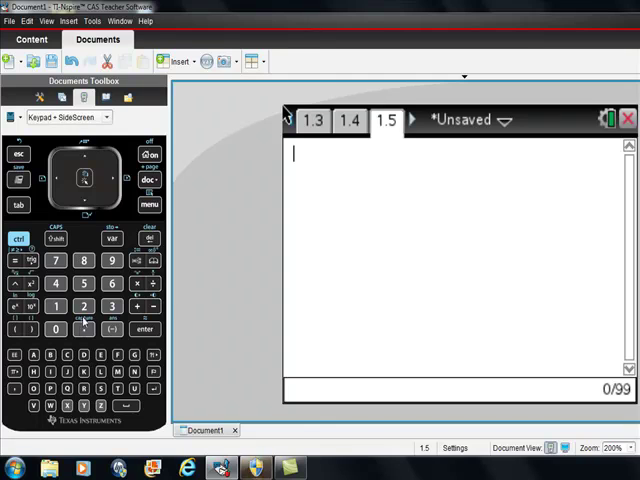
# Enter 2·sin(e^(t/4))+1 followed by the condition bar and 0≤t on the Calculator page.
pyautogui.click(137, 284)
pyautogui.write('2·sin(e^(t/4))')
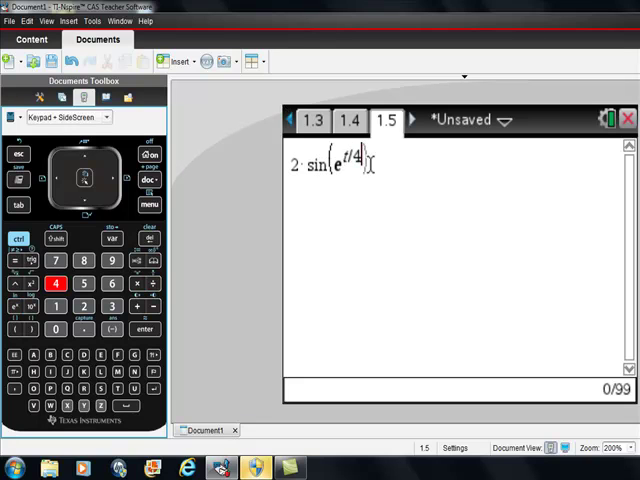
pyautogui.click(137, 307)
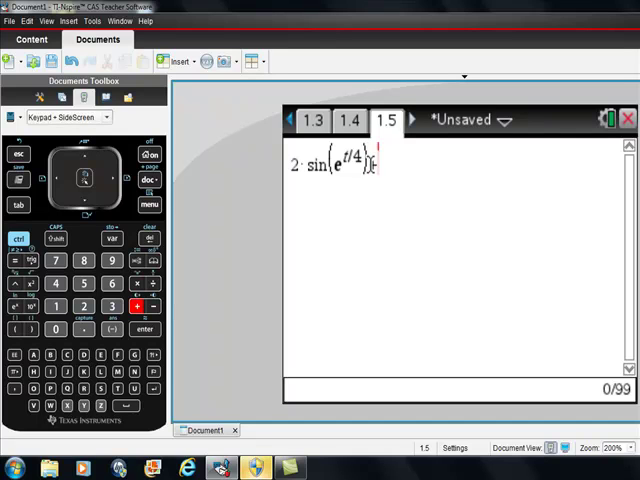
pyautogui.click(56, 306)
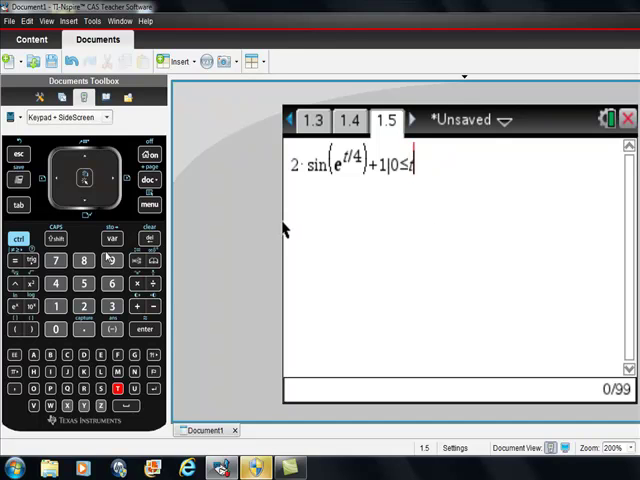
# Complete the condition as 0≤t≤6 and store the expression into f(t).
pyautogui.click(18, 240)
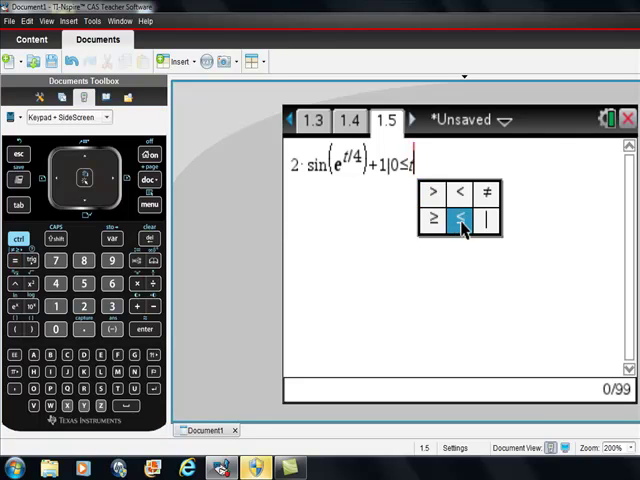
pyautogui.click(461, 219)
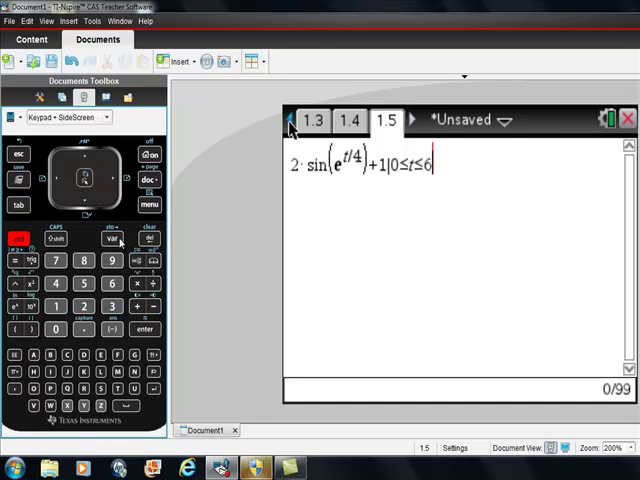
pyautogui.click(110, 240)
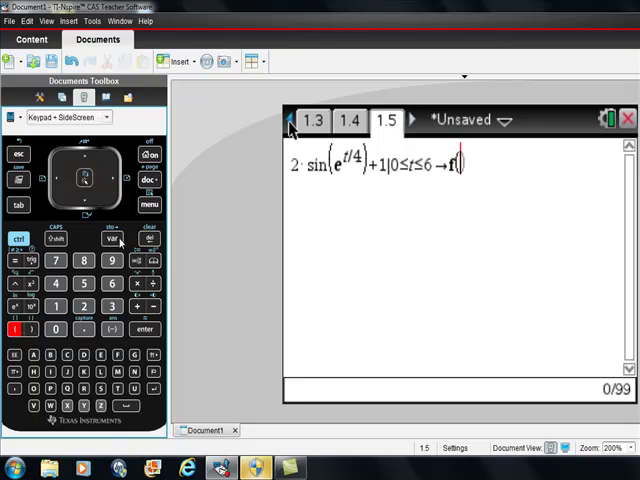
pyautogui.write('t)')
pyautogui.write('f(t)')
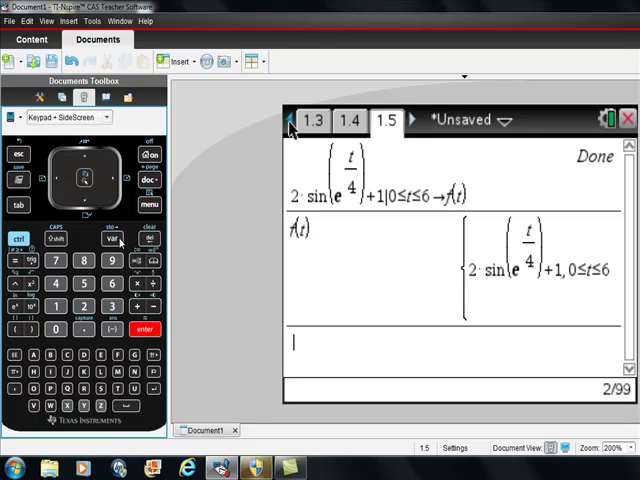
pyautogui.moveTo(590, 283)
pyautogui.write('solve')
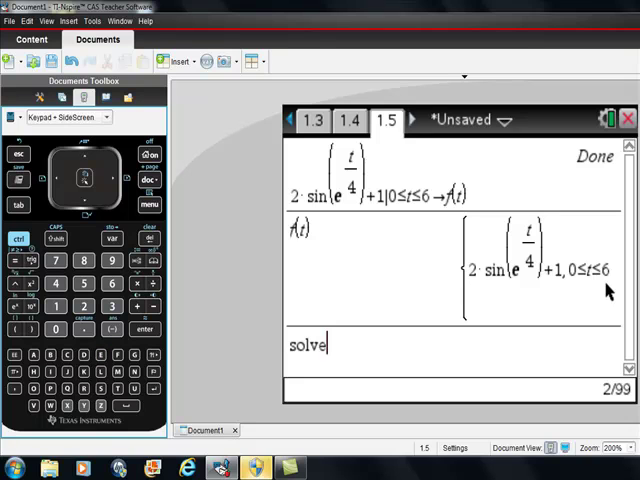
# Evaluate solve(f(t)=0,t), getting t=4·ln(7π/6) exactly and t≈5.19552 as a decimal.
pyautogui.write('(f(')
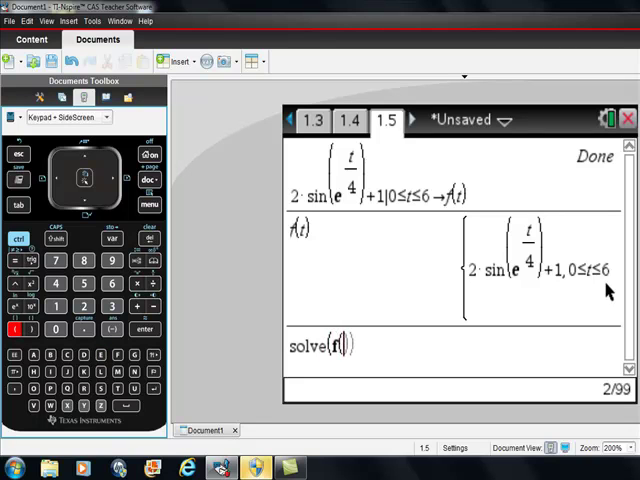
pyautogui.write('t)=')
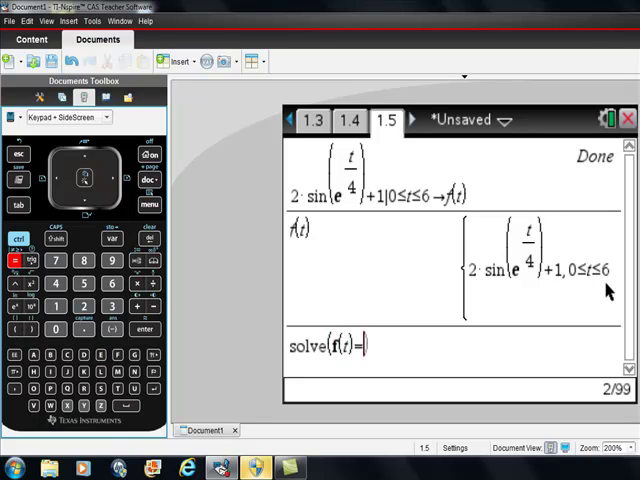
pyautogui.write('0,')
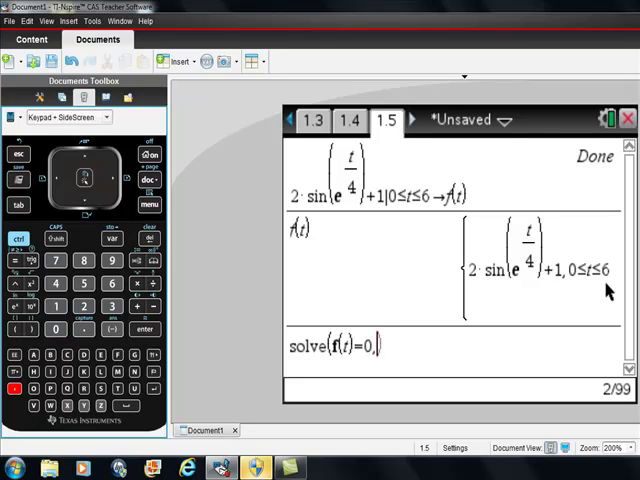
pyautogui.write('t')
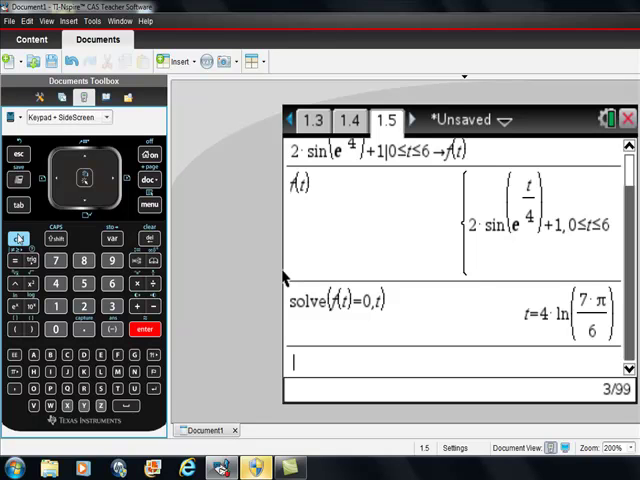
pyautogui.press('enter')
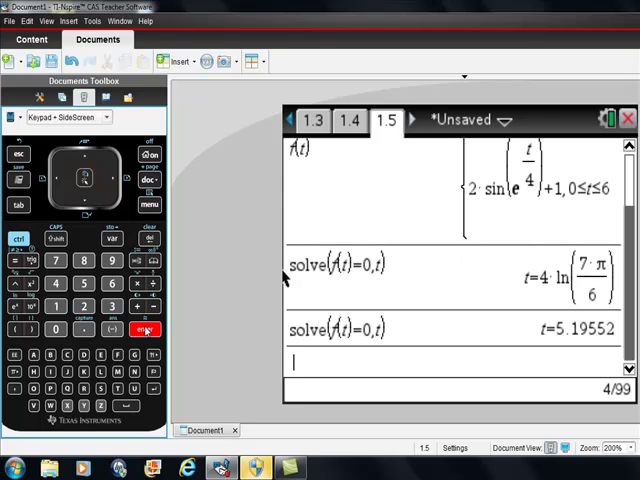